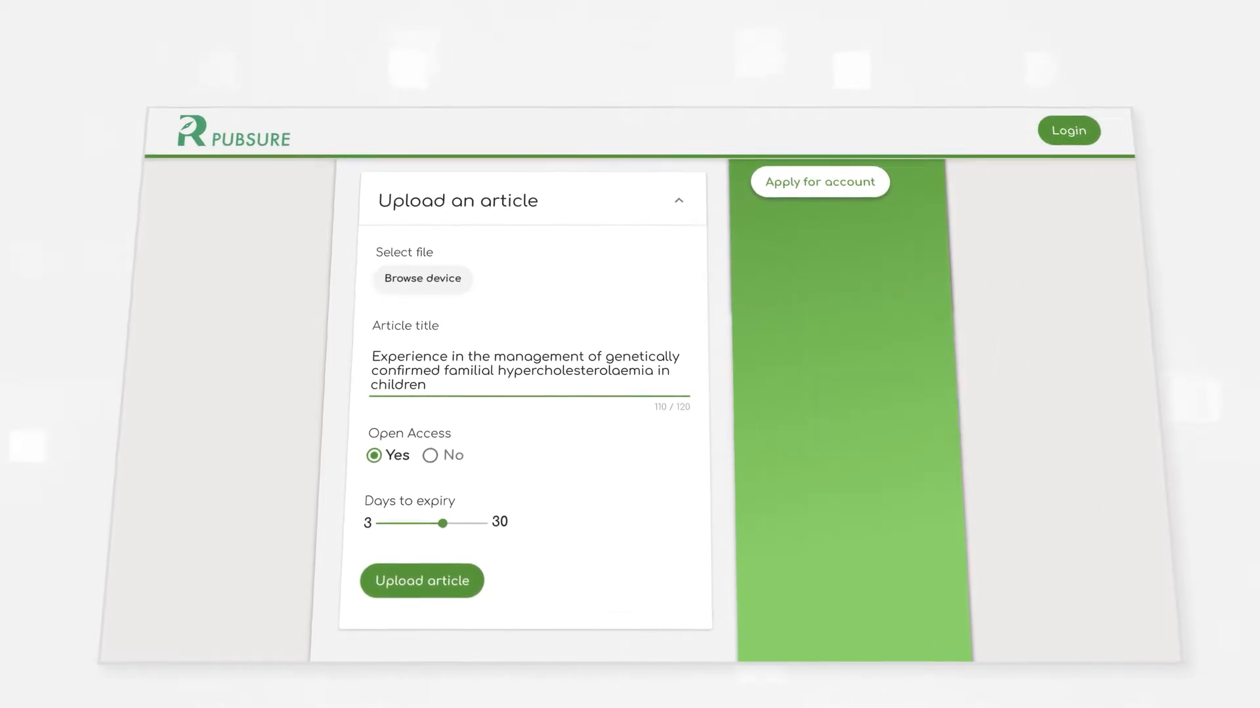
# Upload the familial hypercholesterolaemia article as Open Access with its days-to-expiry setting
pyautogui.click(422, 580)
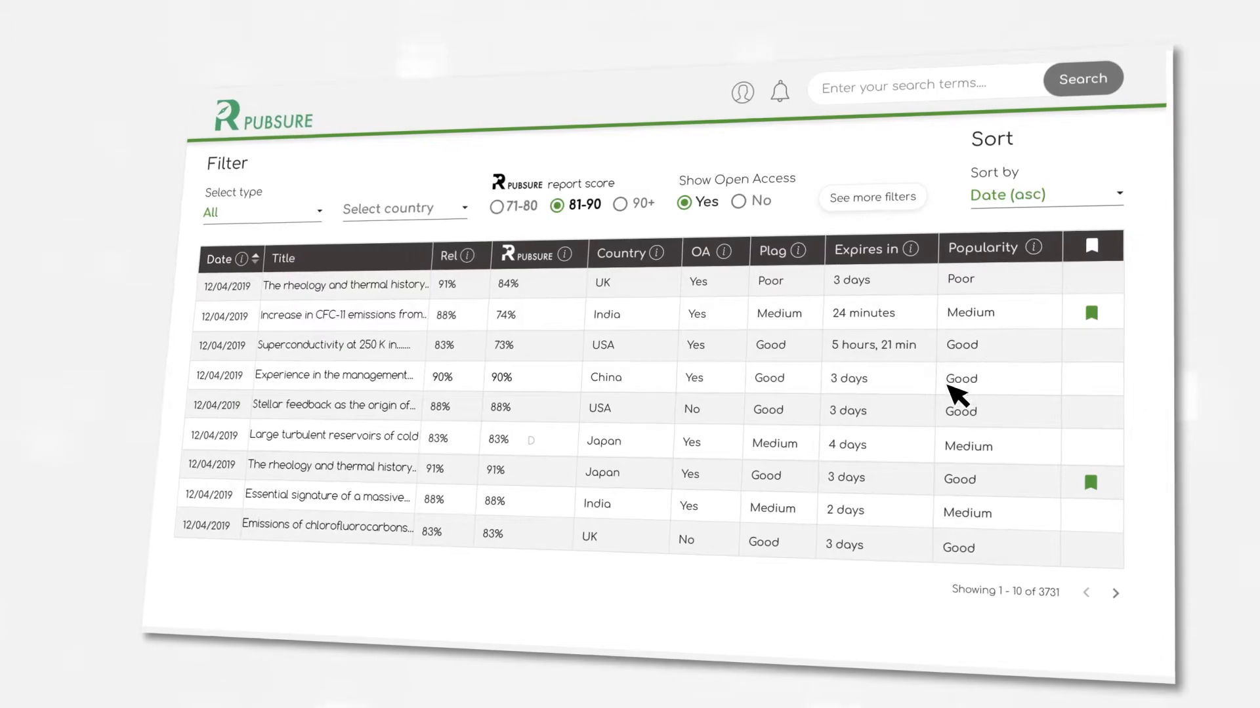
# Filter the marketplace table to report scores 81–90 with Open Access only
pyautogui.click(333, 374)
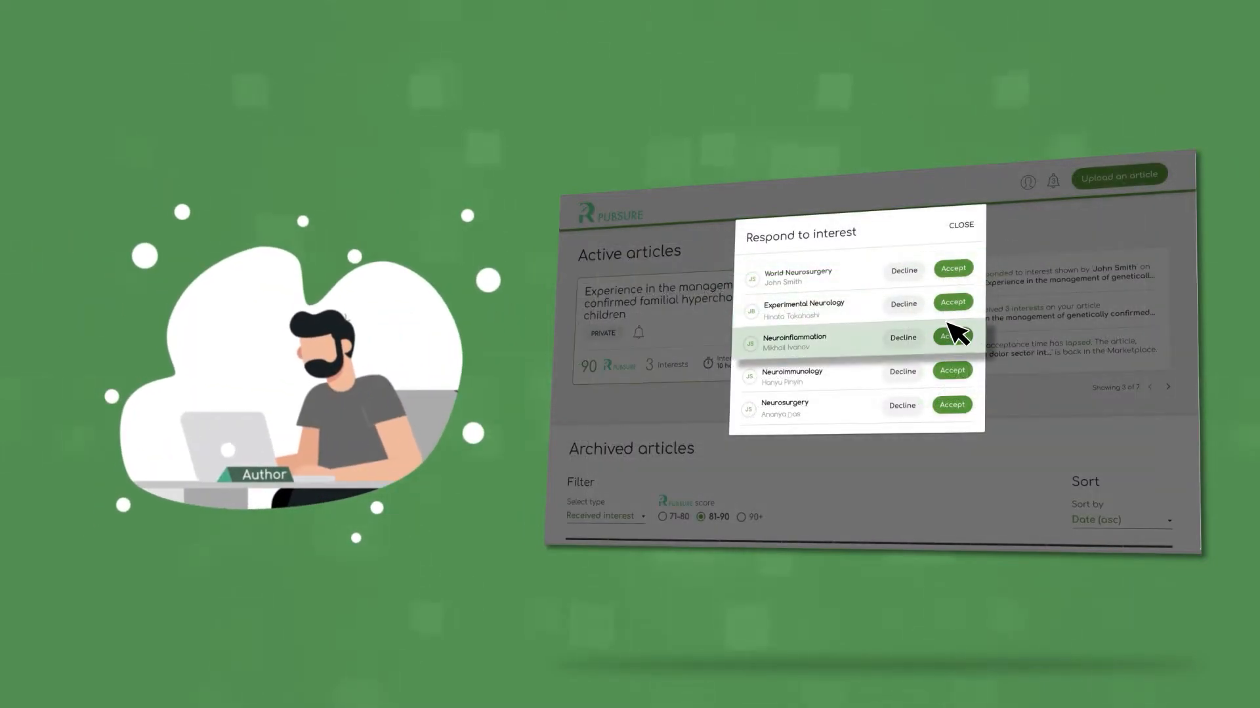
pyautogui.moveTo(955, 412)
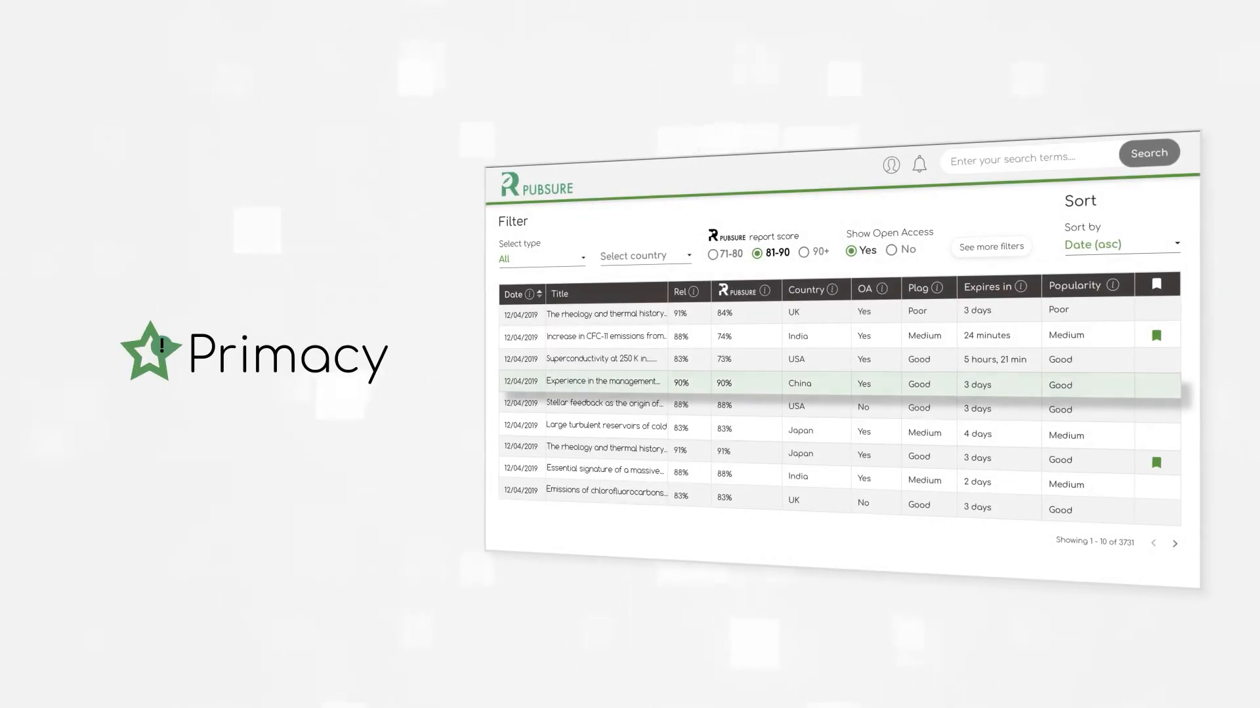
# Open the 'Experience in the management…' article to view its abstract and report score 90
pyautogui.click(604, 385)
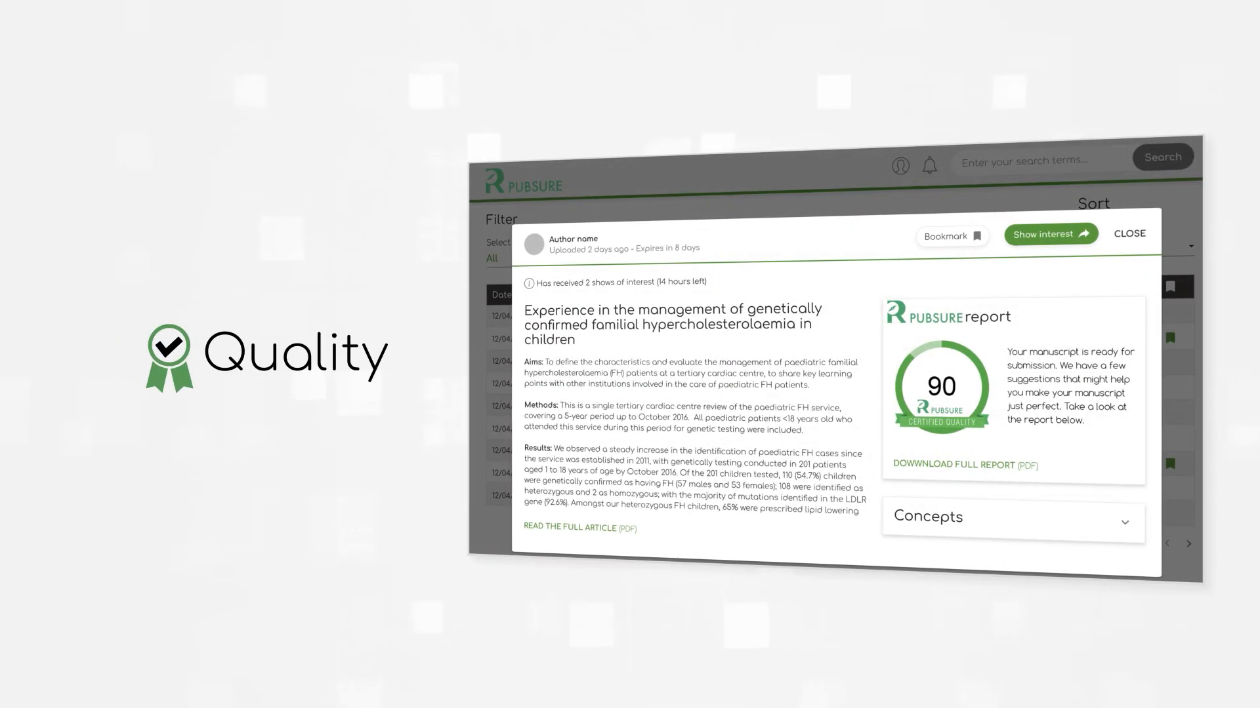